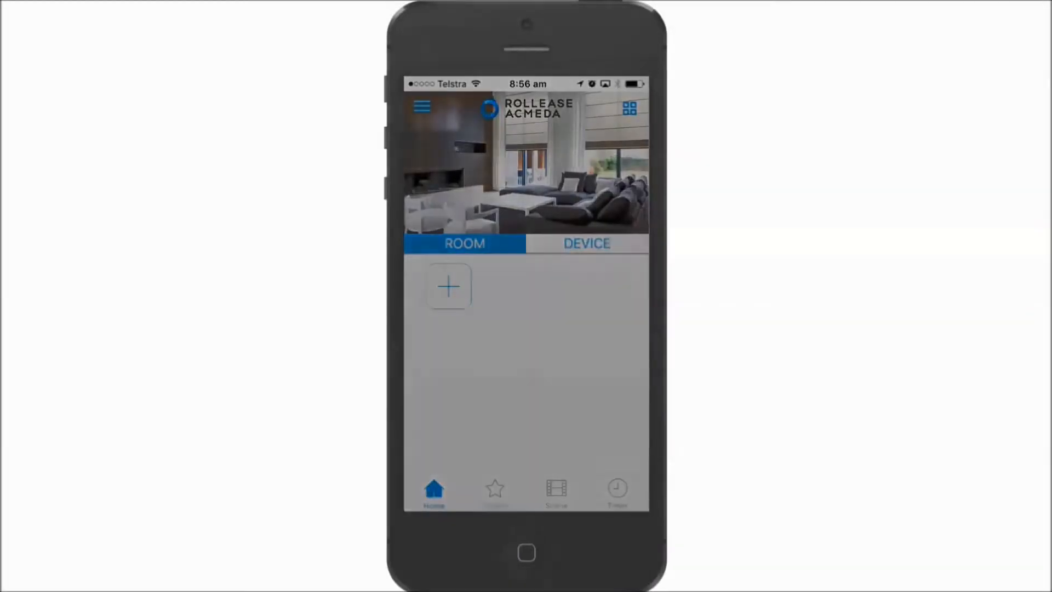
- Show the Location Settings for Our Home, which lists no hubs yet
{"action": "left_click", "coordinate": [422, 106]}
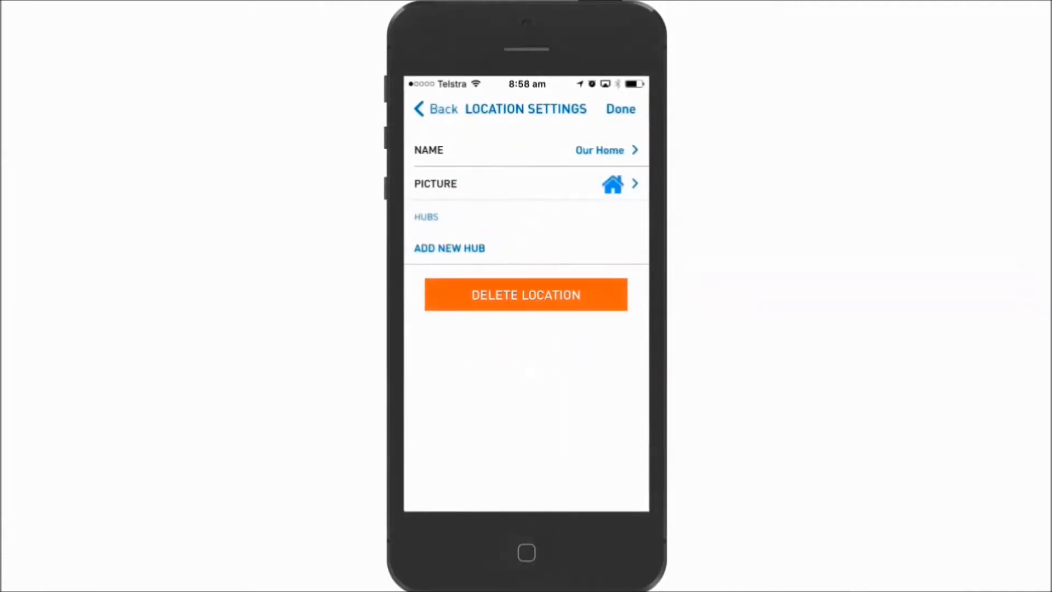
{"action": "left_click", "coordinate": [449, 248]}
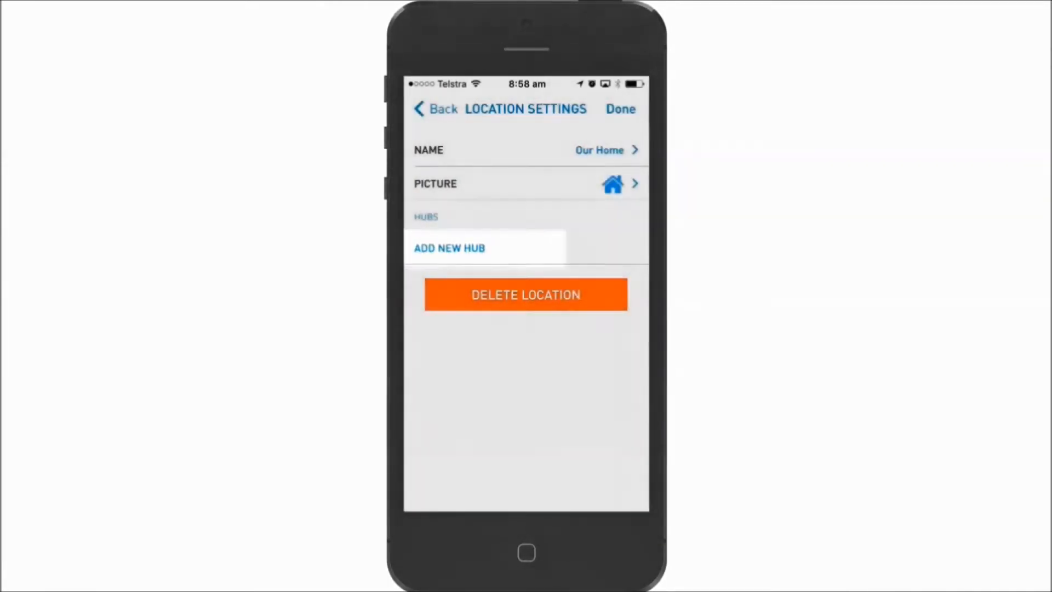
{"action": "left_click", "coordinate": [449, 248]}
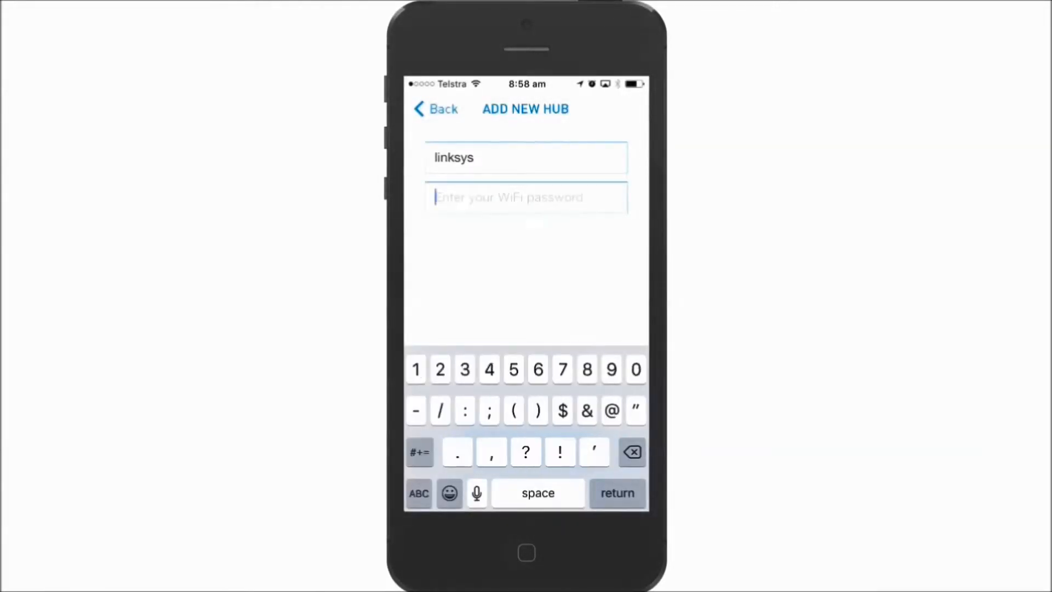
{"action": "type", "text": "123"}
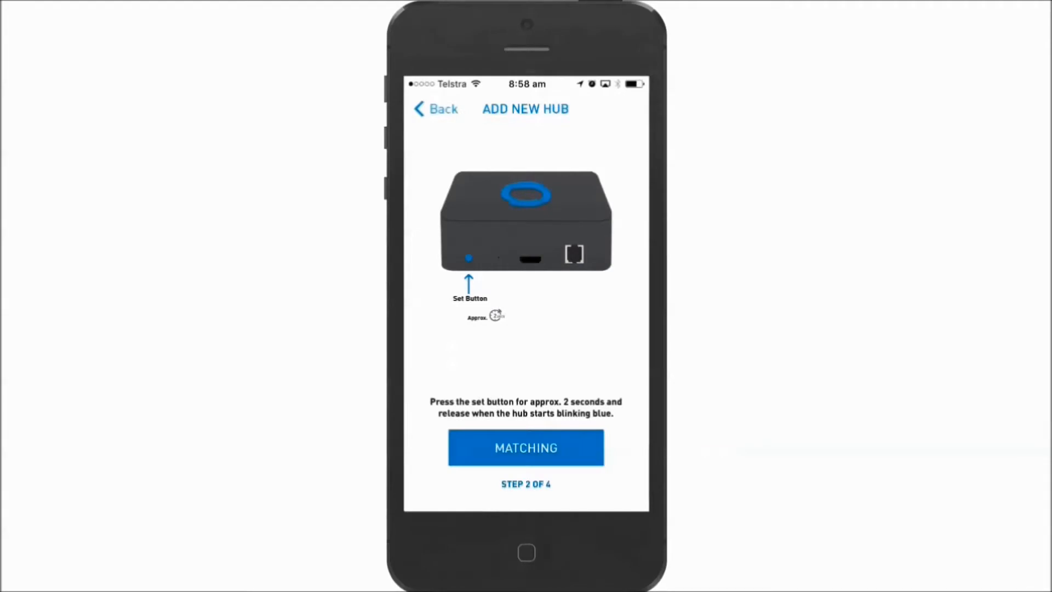
- Begin matching the hub, reaching the reset-until-red-light instructions
{"action": "left_click", "coordinate": [525, 447]}
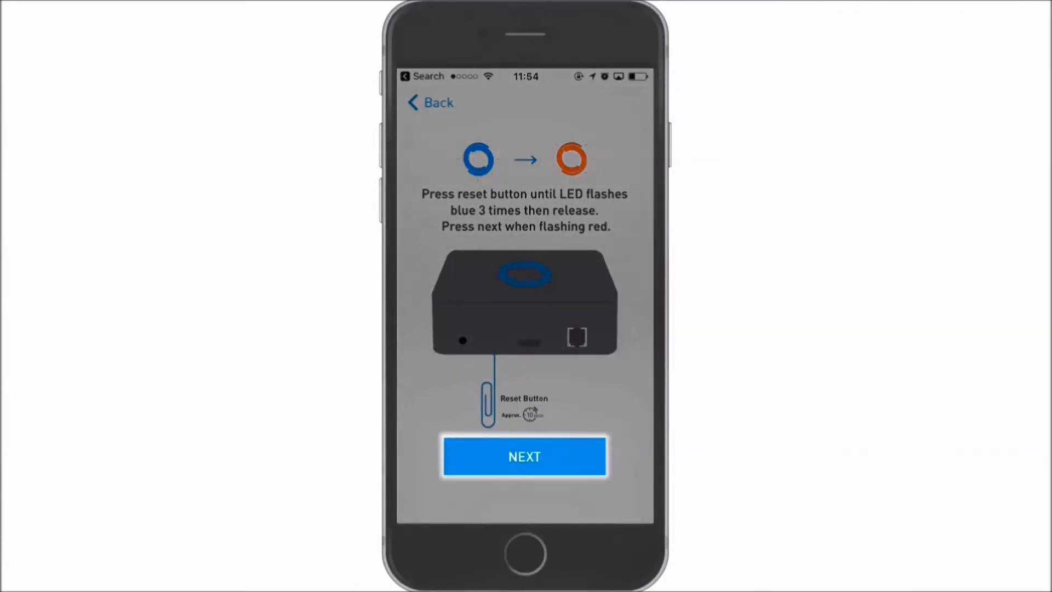
- Continue past the reset screen and join the hub's XPG-GAgent-5F34 network in iOS Wi-Fi settings
{"action": "left_click", "coordinate": [523, 456]}
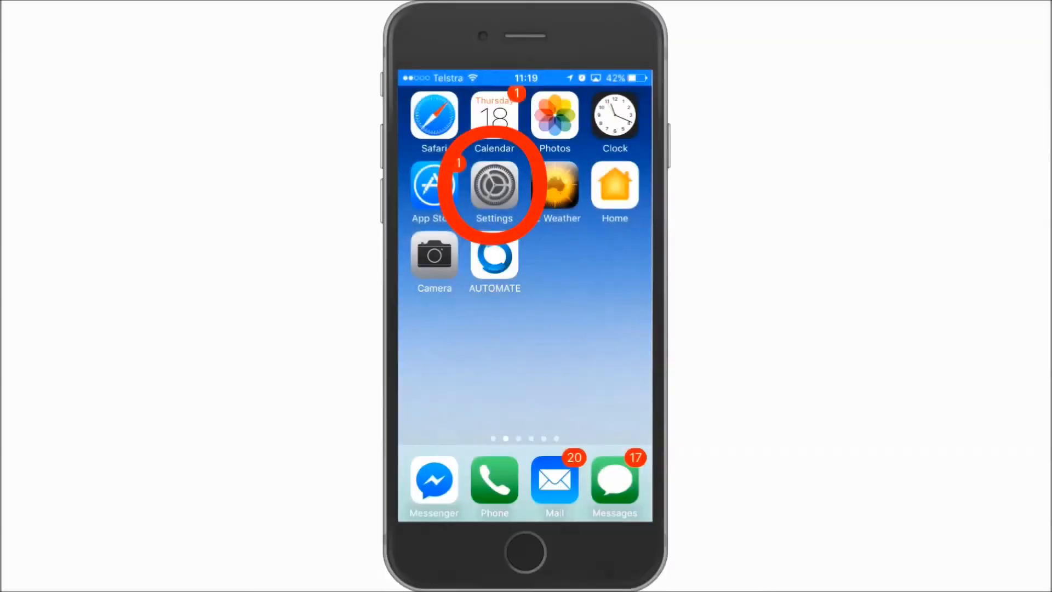
{"action": "left_click", "coordinate": [494, 187]}
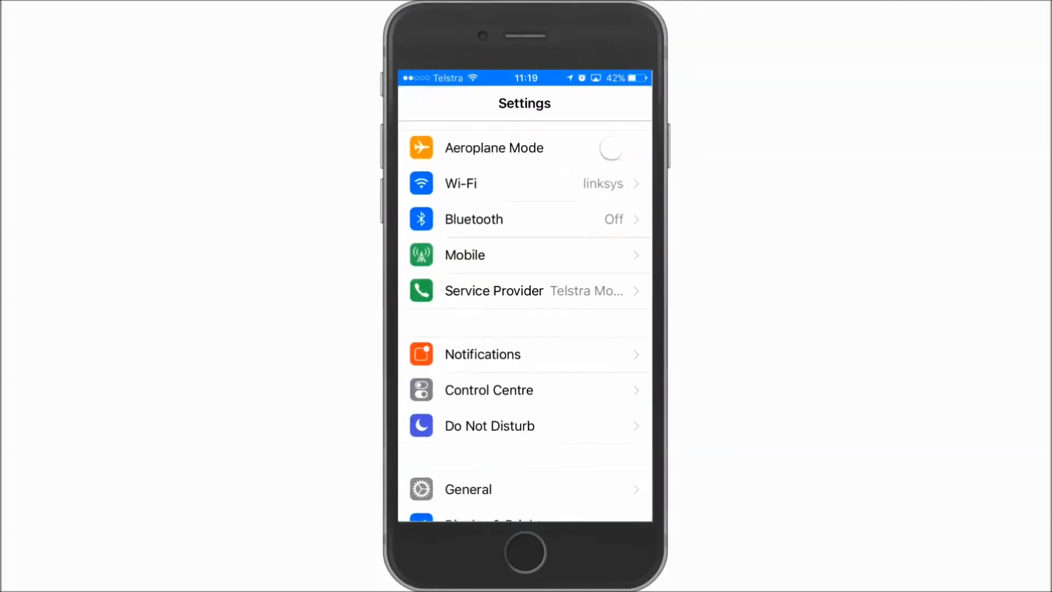
{"action": "left_click", "coordinate": [461, 183]}
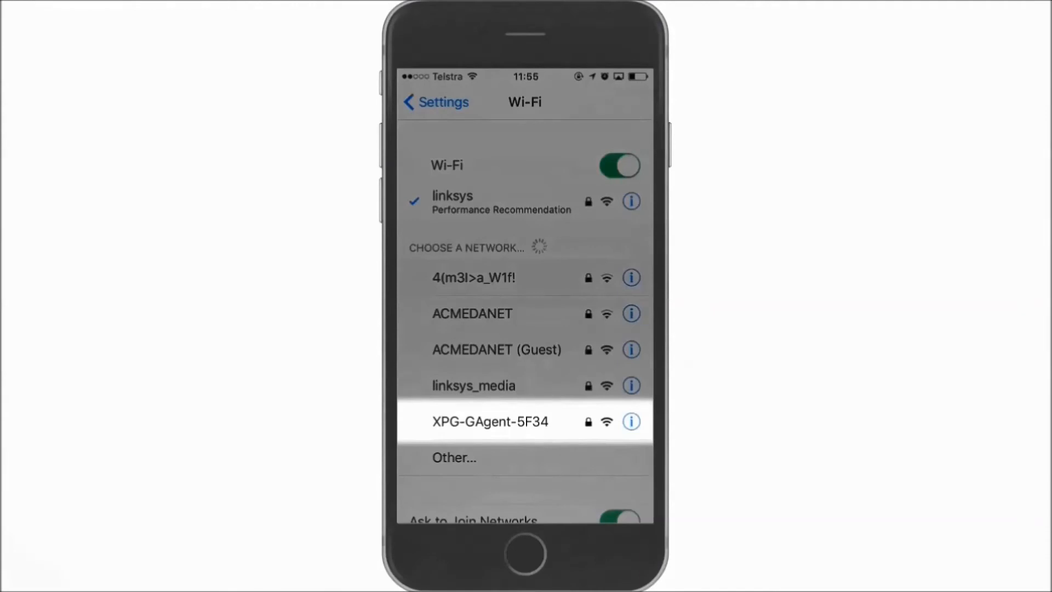
{"action": "scroll", "scroll_direction": "down", "scroll_amount": 3}
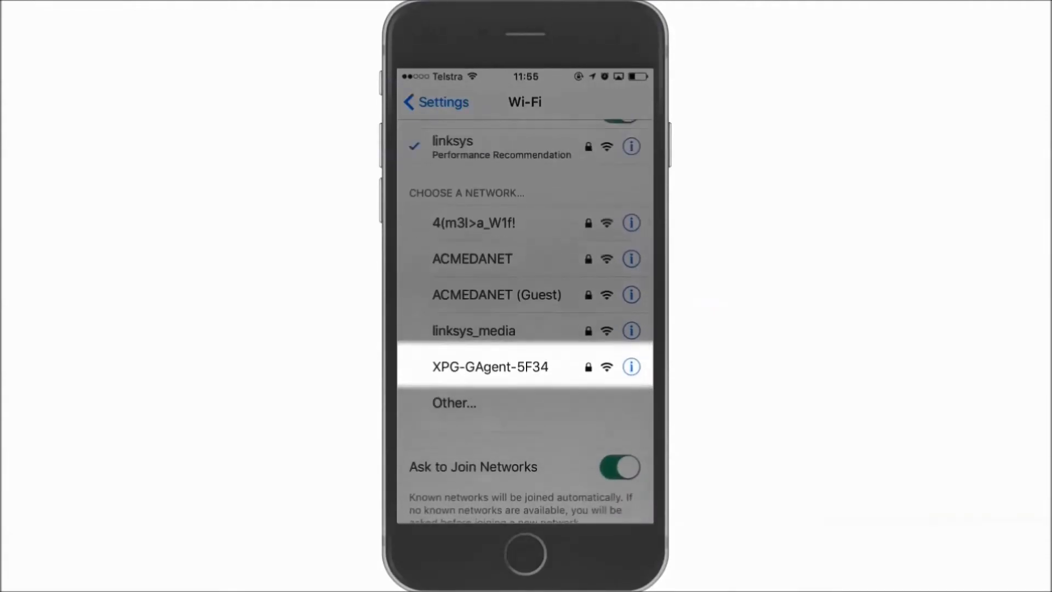
{"action": "left_click", "coordinate": [489, 366]}
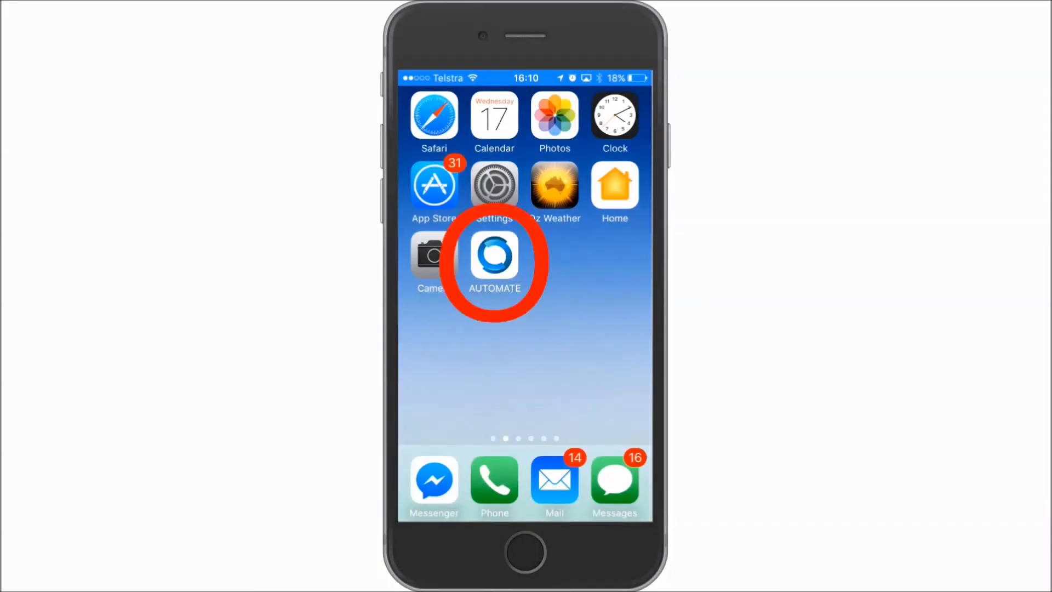
- Return to Automate and reach Pair Success at step 4 of 4
{"action": "left_click", "coordinate": [494, 256]}
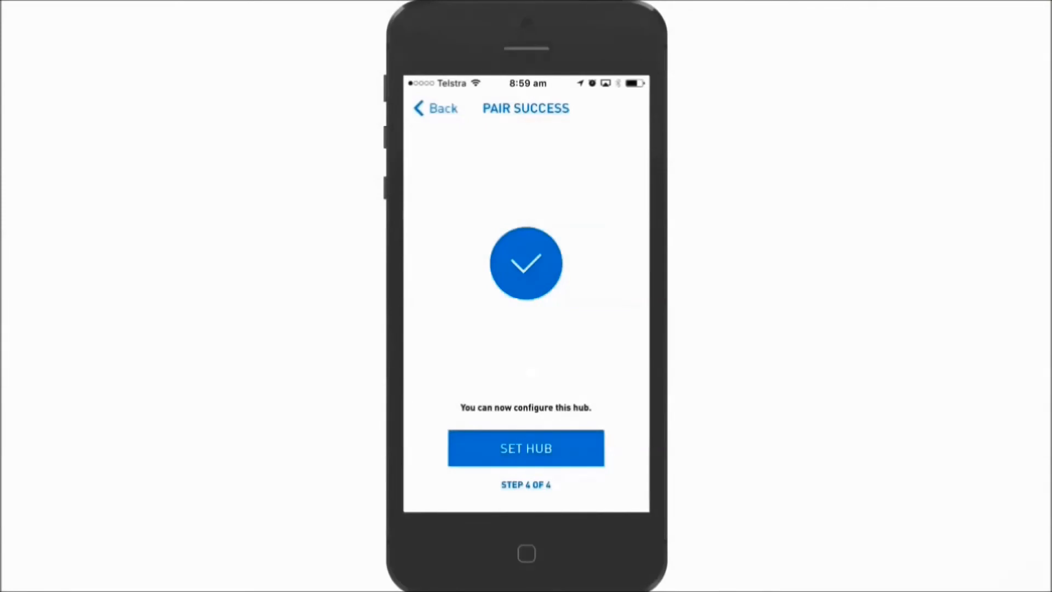
{"action": "left_click", "coordinate": [525, 447]}
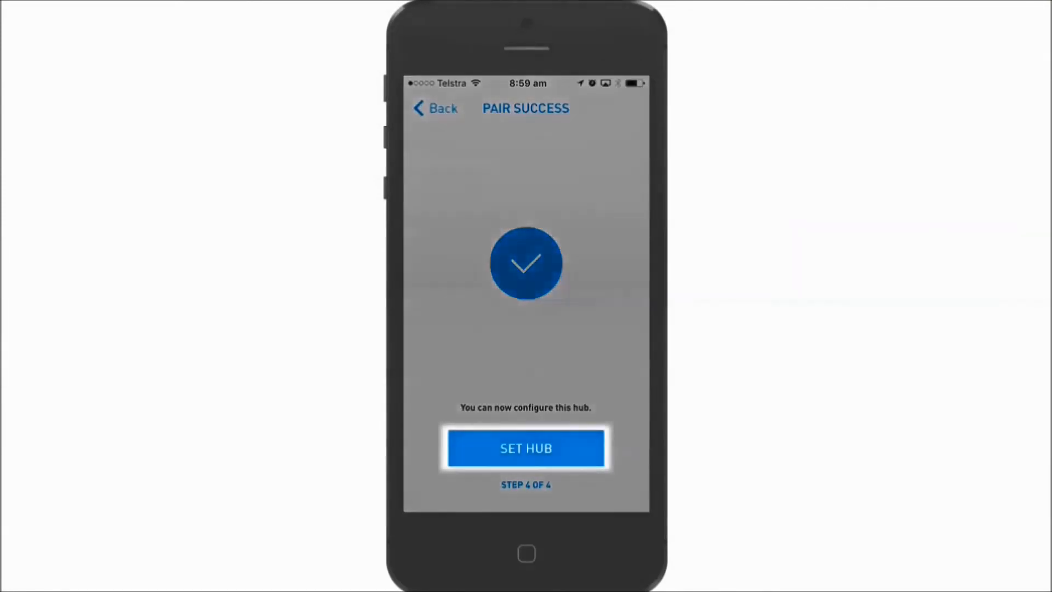
- Name the new hub 'Our Home Hub' in Hub Settings and save it
{"action": "left_click", "coordinate": [526, 447]}
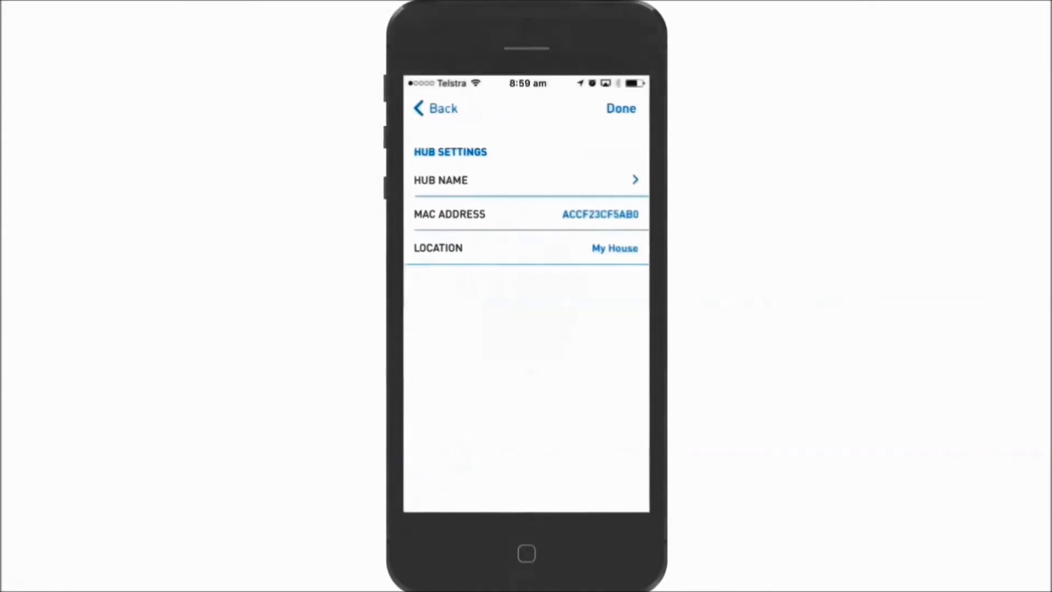
{"action": "left_click", "coordinate": [527, 180]}
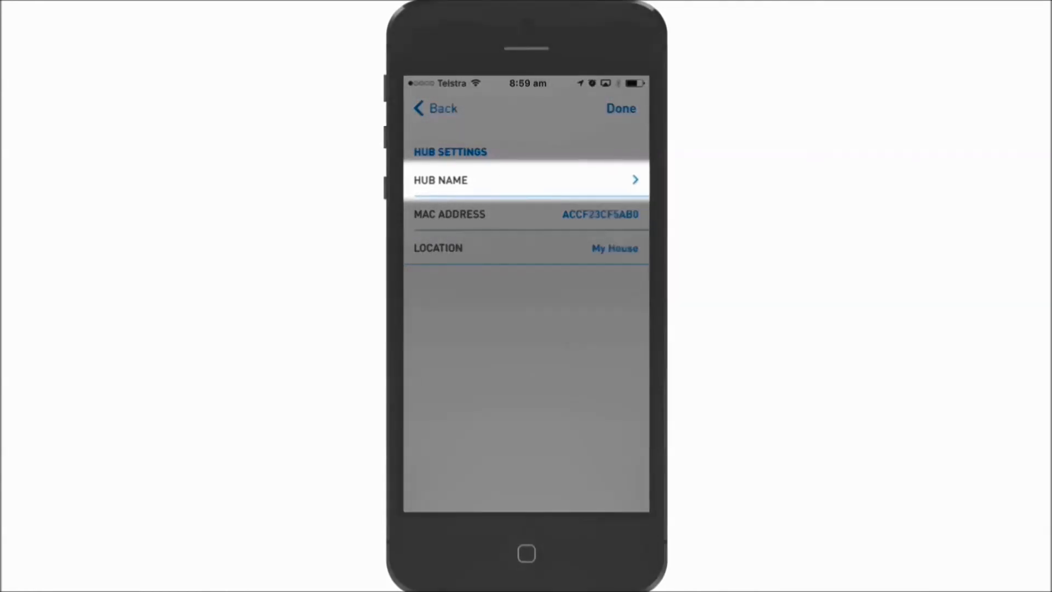
{"action": "left_click", "coordinate": [526, 180]}
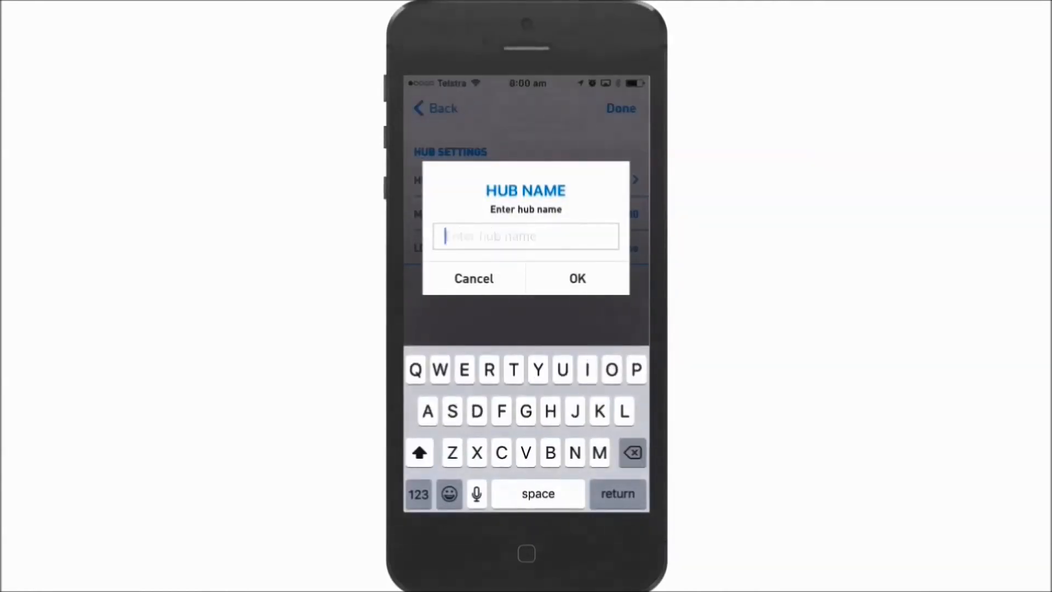
{"action": "type", "text": "Our Home"}
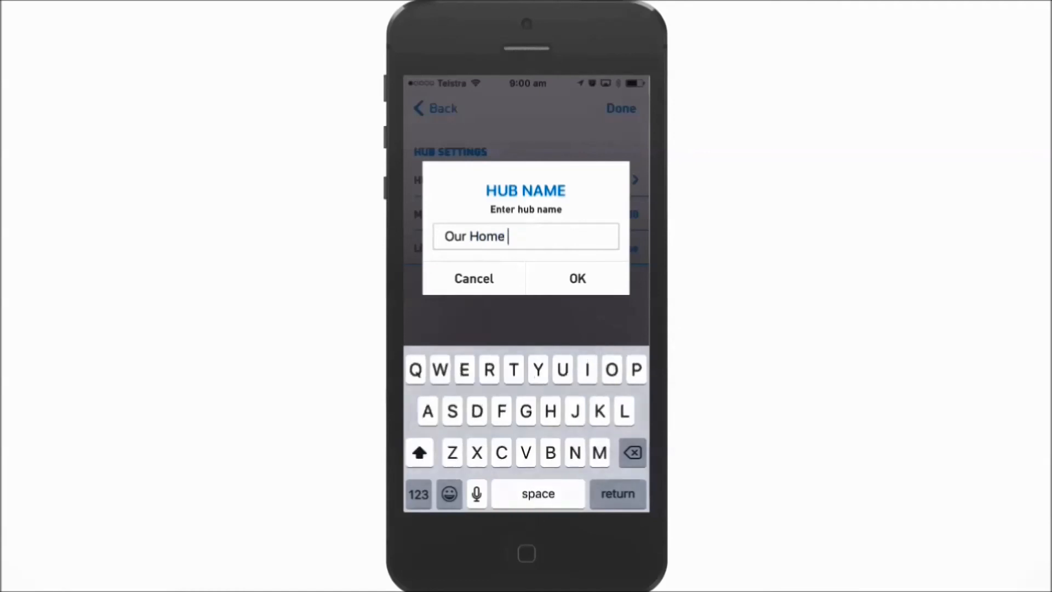
{"action": "left_click", "coordinate": [576, 277]}
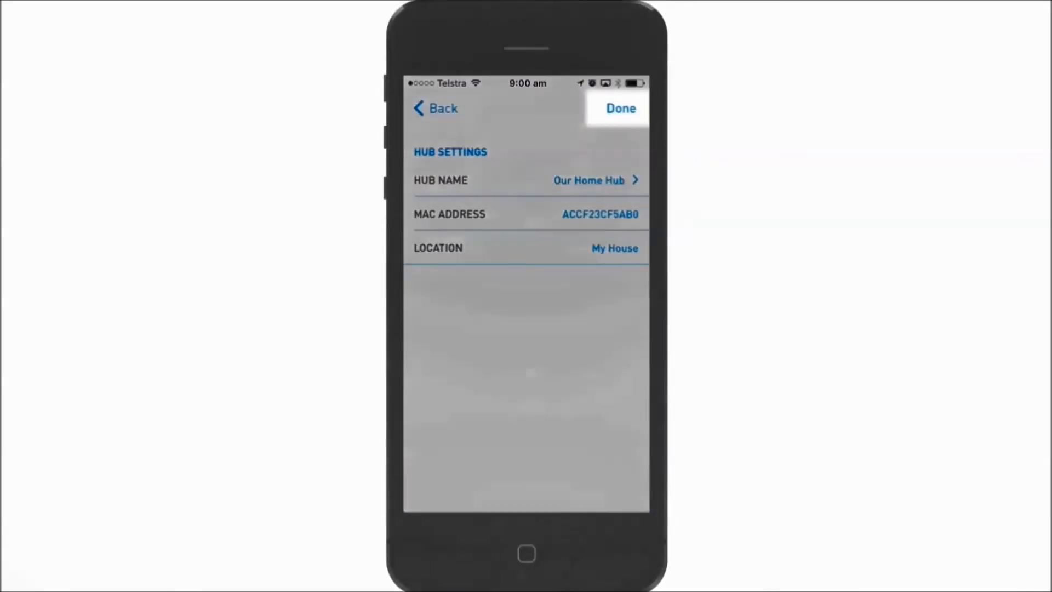